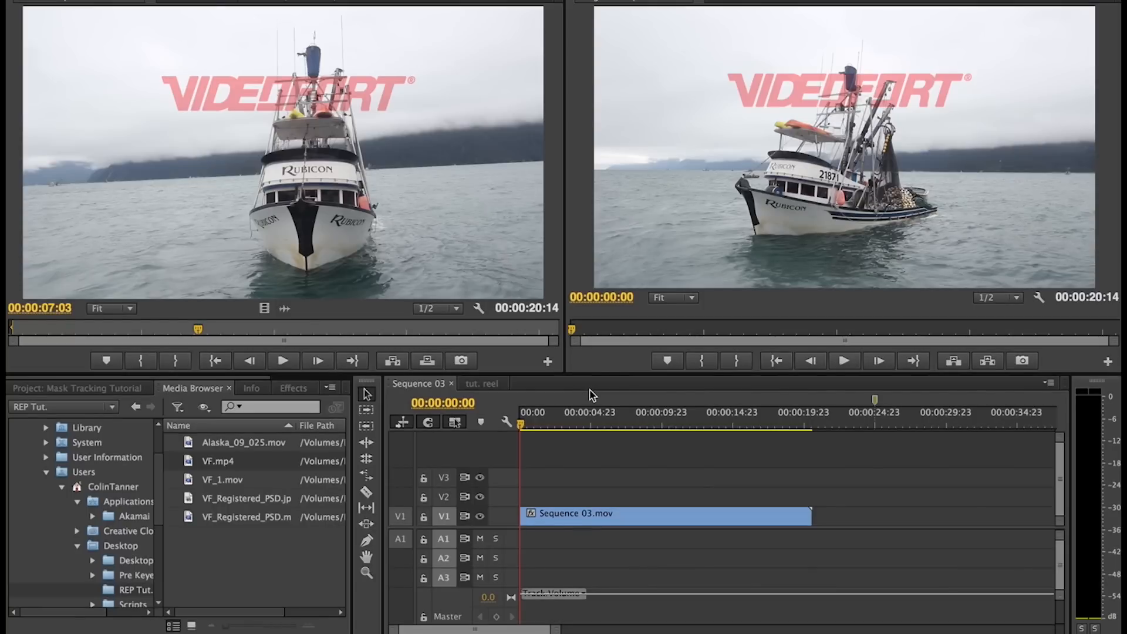
mouse_move(785, 160)
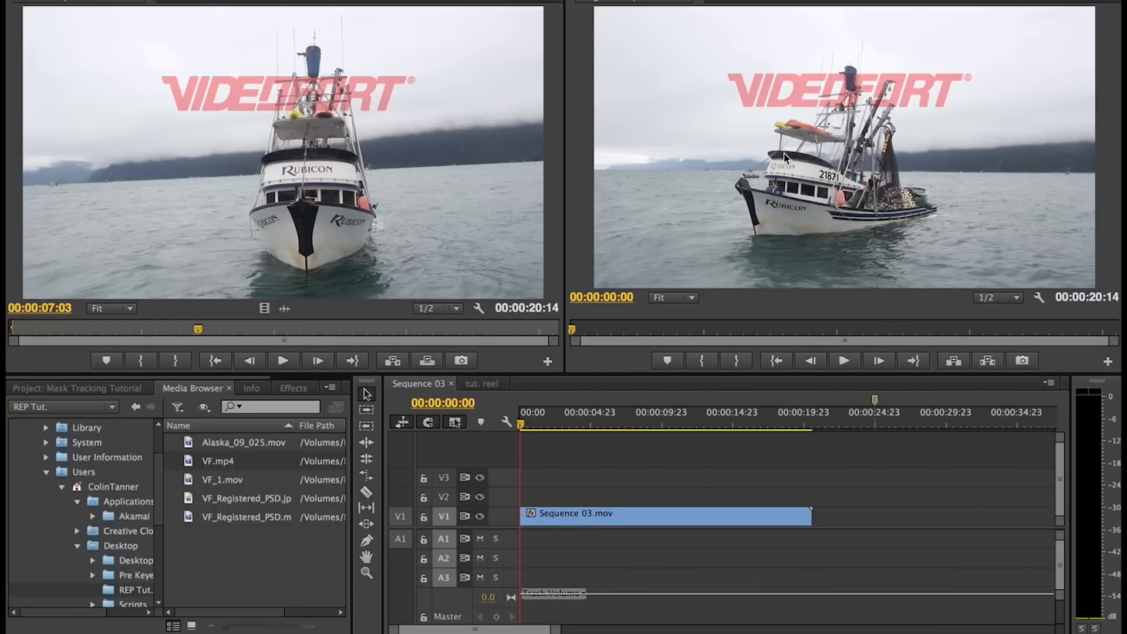
mouse_move(822, 242)
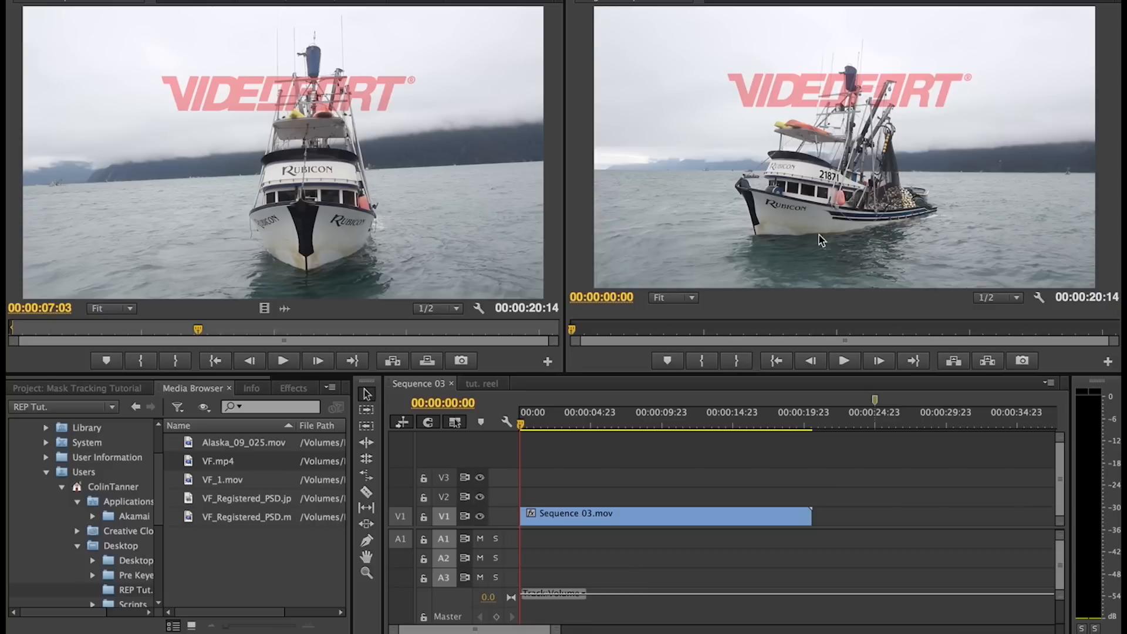
mouse_move(775, 212)
type("mos")
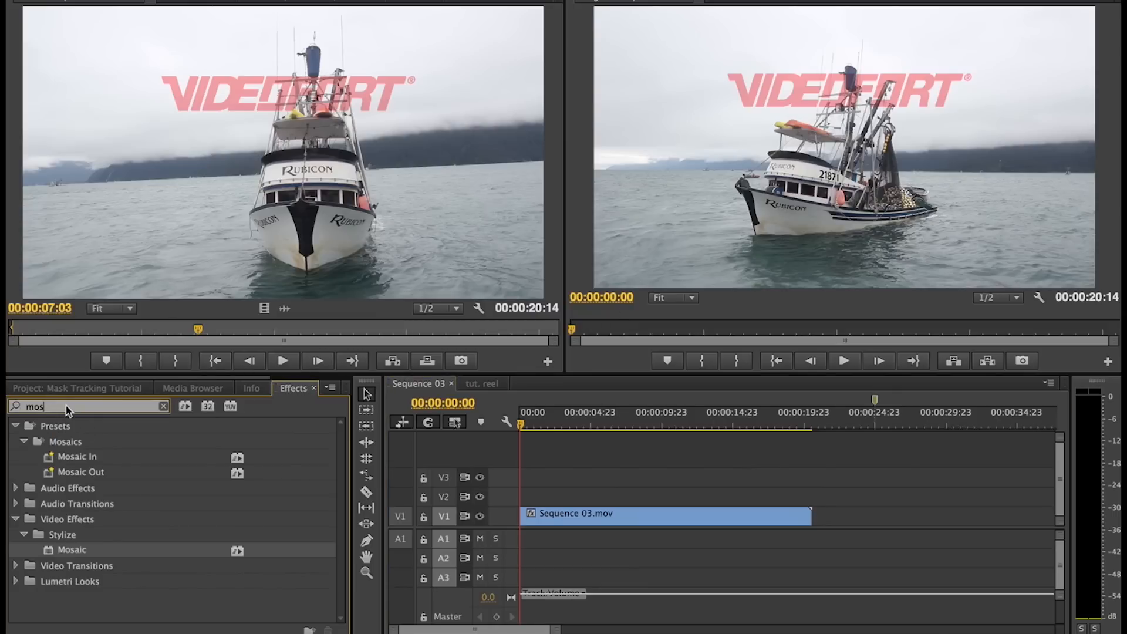
- Search the Effects panel for Mosaic and apply it to the boat clip
key("Backspace")
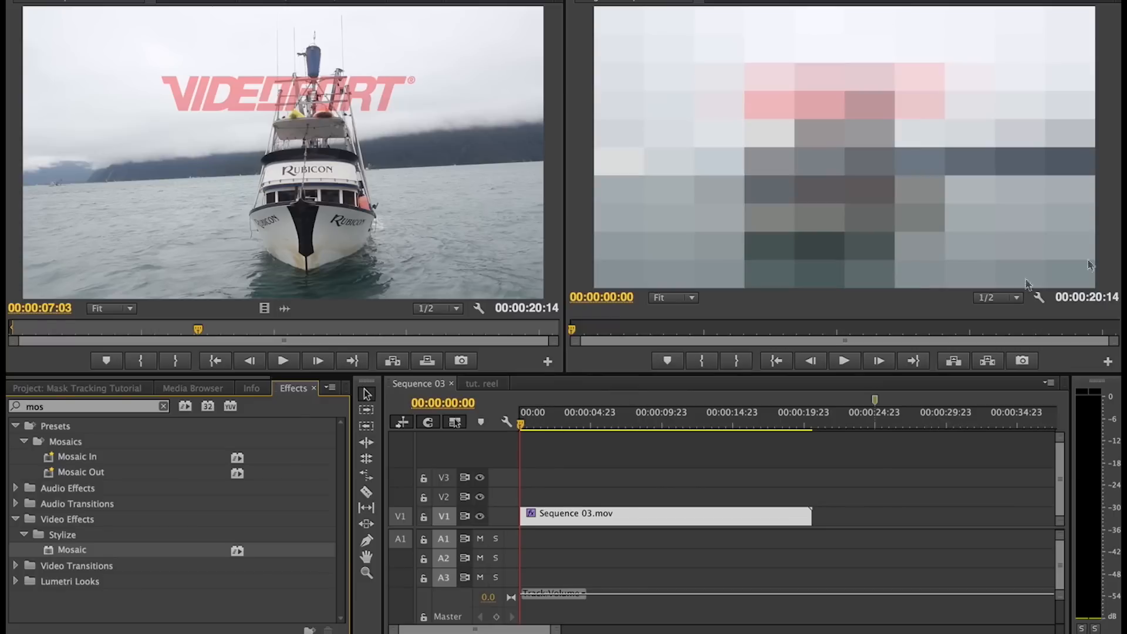
mouse_move(959, 72)
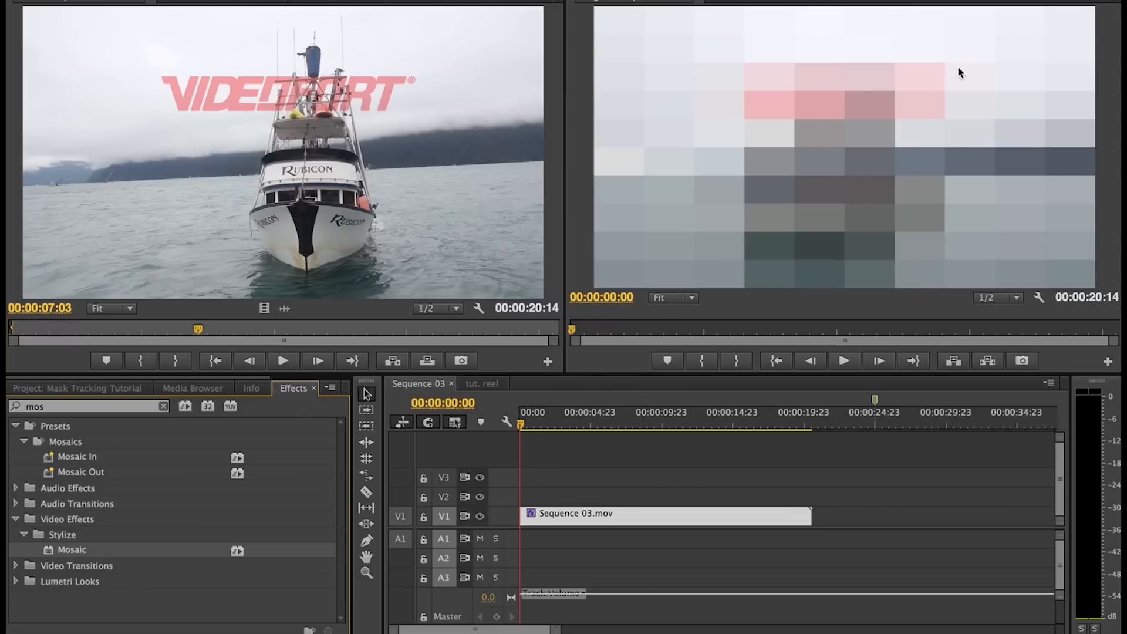
mouse_move(945, 89)
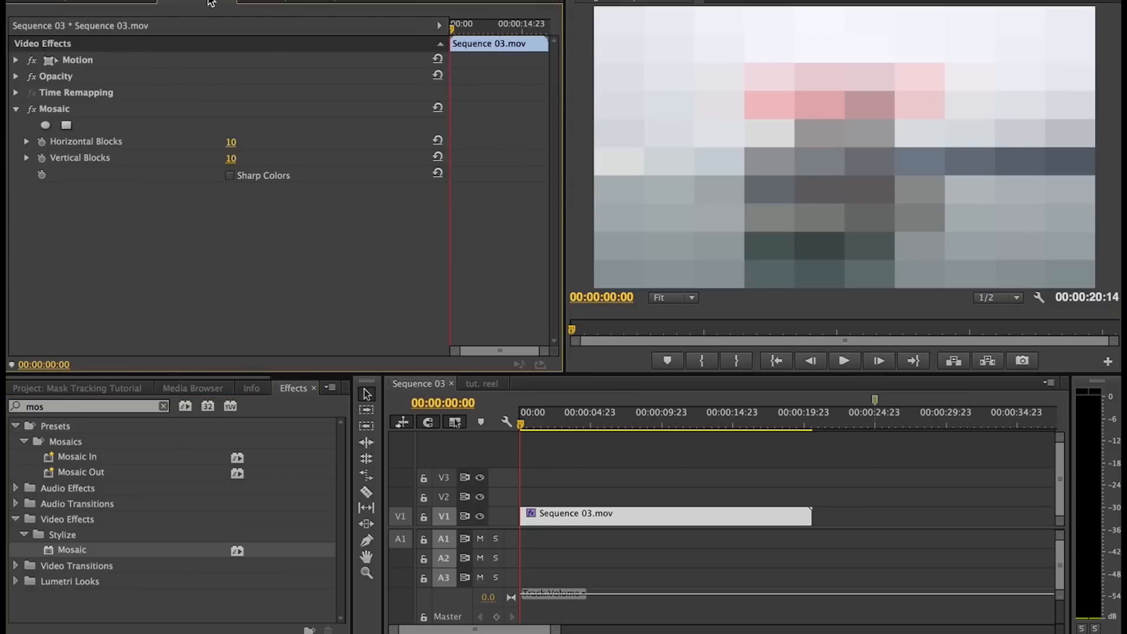
mouse_move(244, 235)
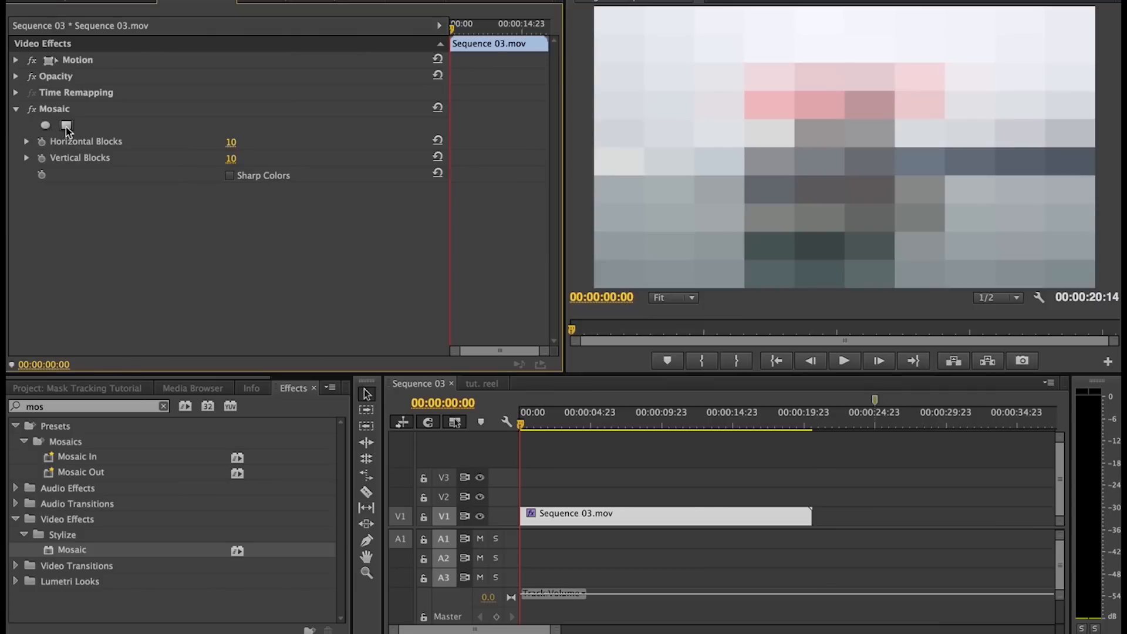
- Add a four-point polygon mask to Mosaic and fit its corners over the Rubicon hull lettering
left_click(66, 125)
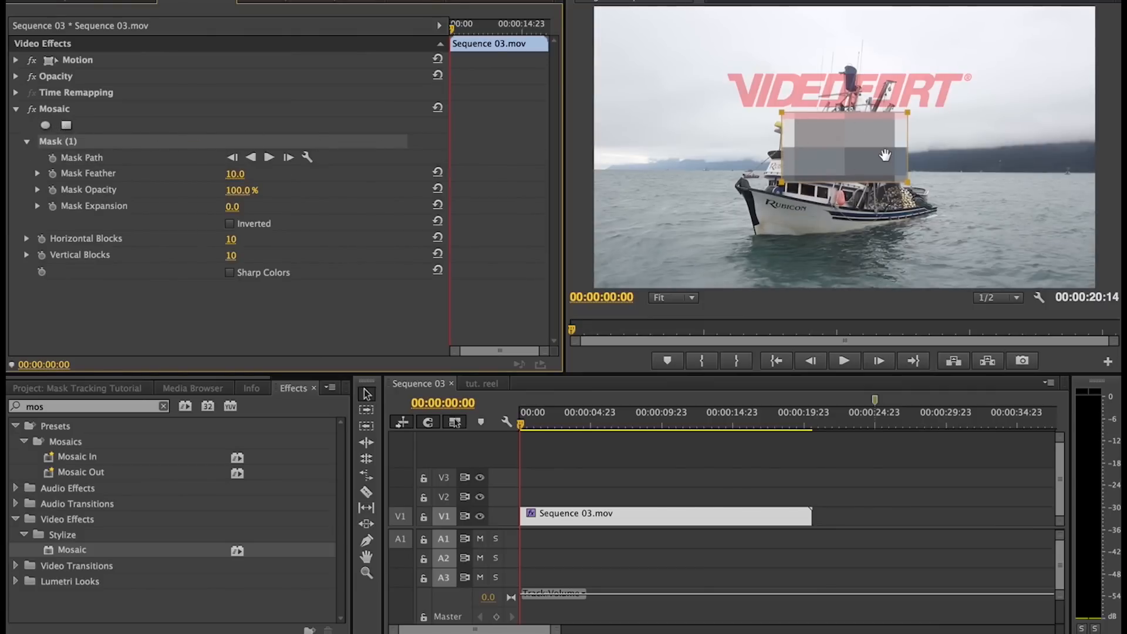
left_click_drag(887, 154, 776, 208)
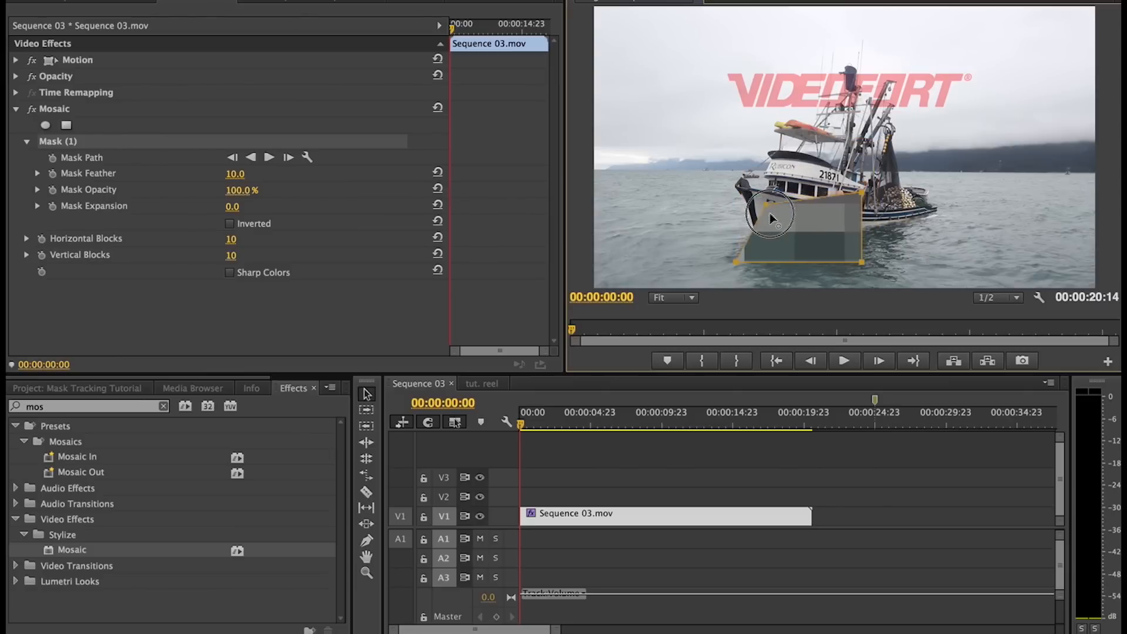
left_click_drag(769, 219, 827, 230)
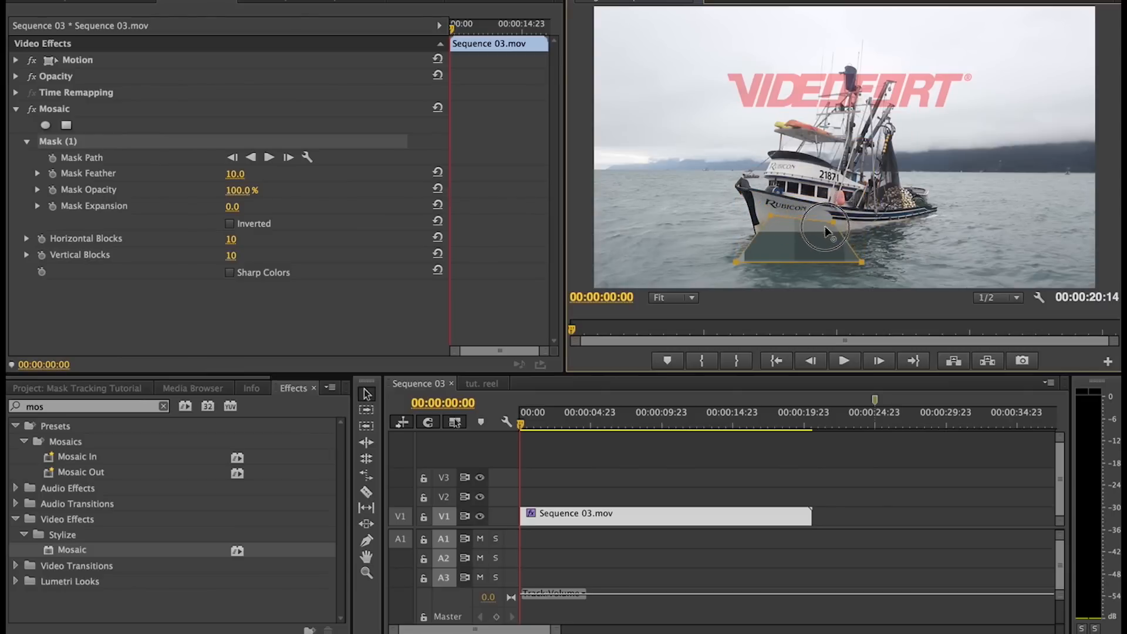
left_click_drag(827, 231, 820, 249)
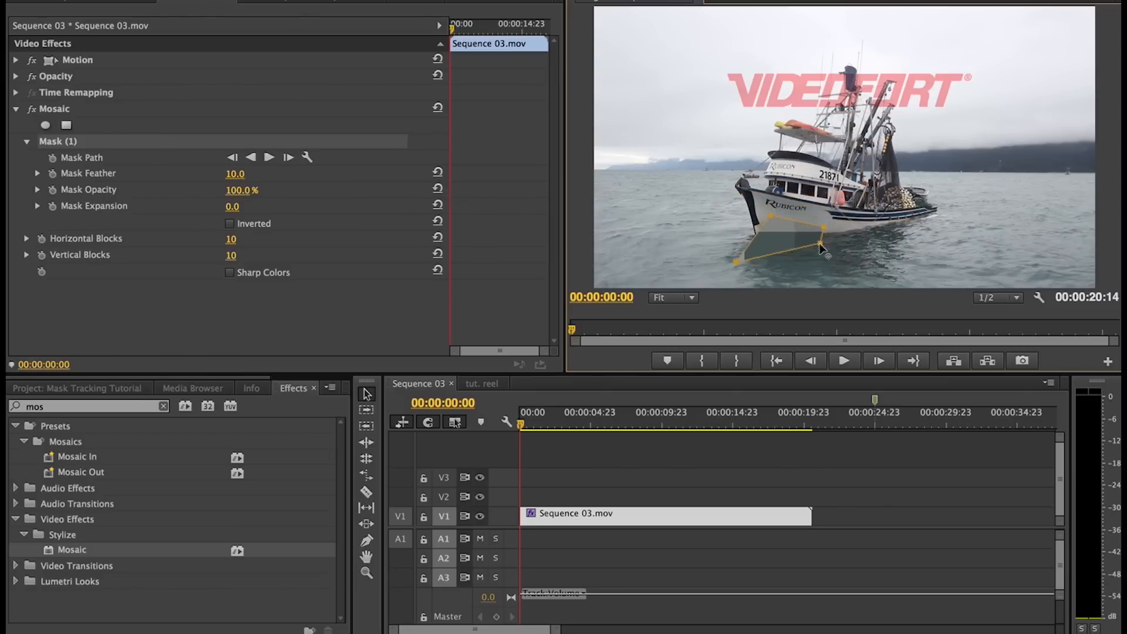
left_click_drag(819, 230, 762, 248)
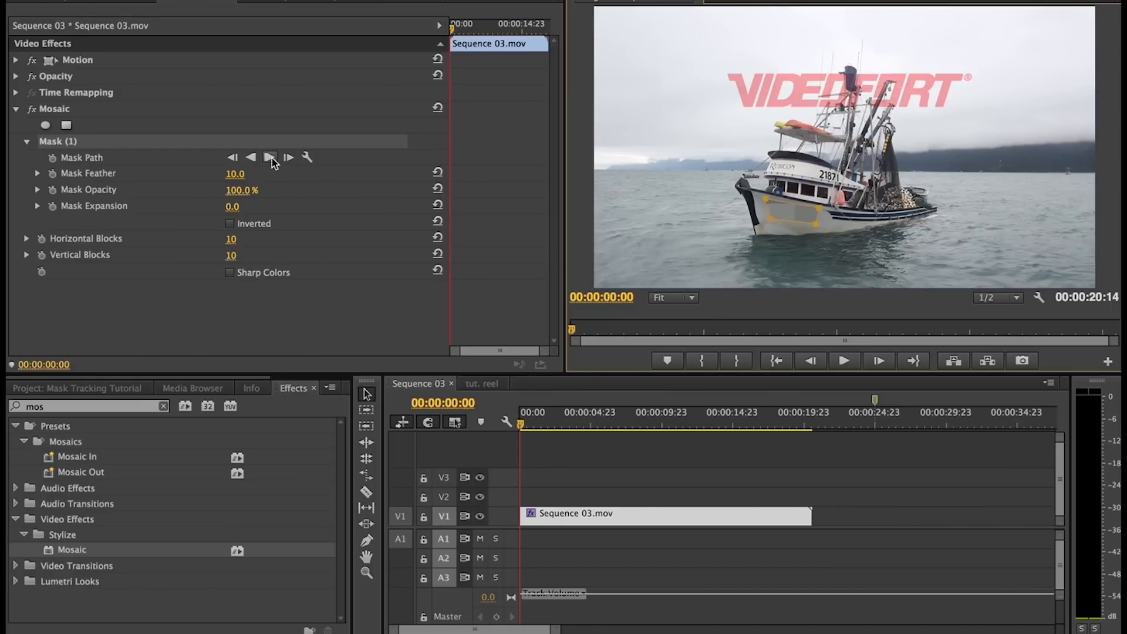
mouse_move(269, 157)
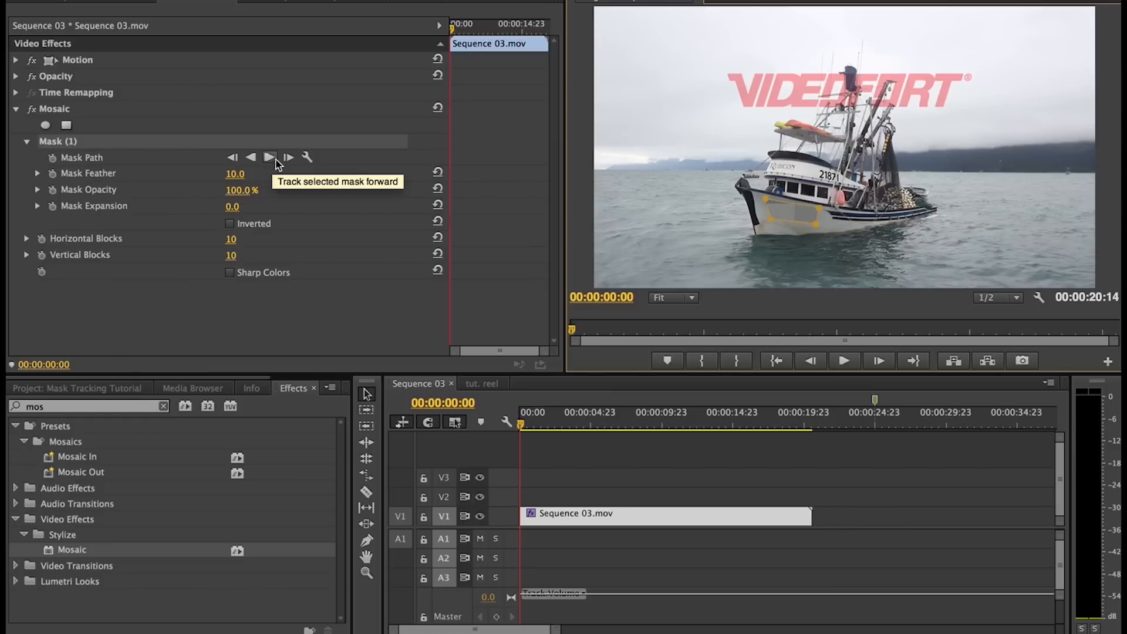
- Track the Mosaic mask forward through the clip, then stop the tracking run
left_click(270, 158)
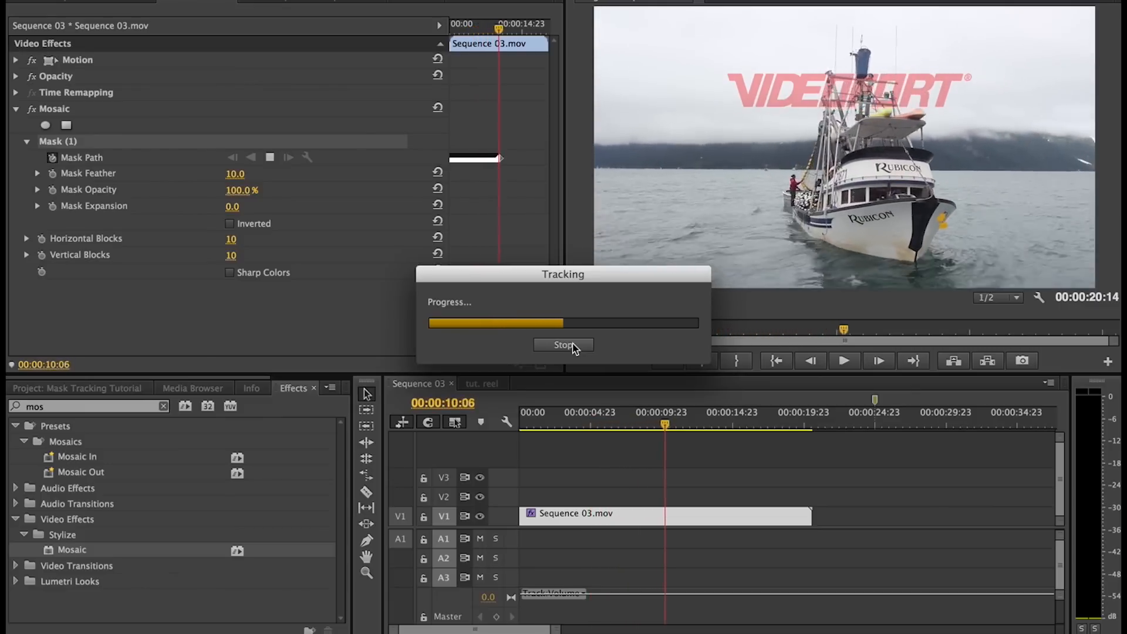
left_click(563, 344)
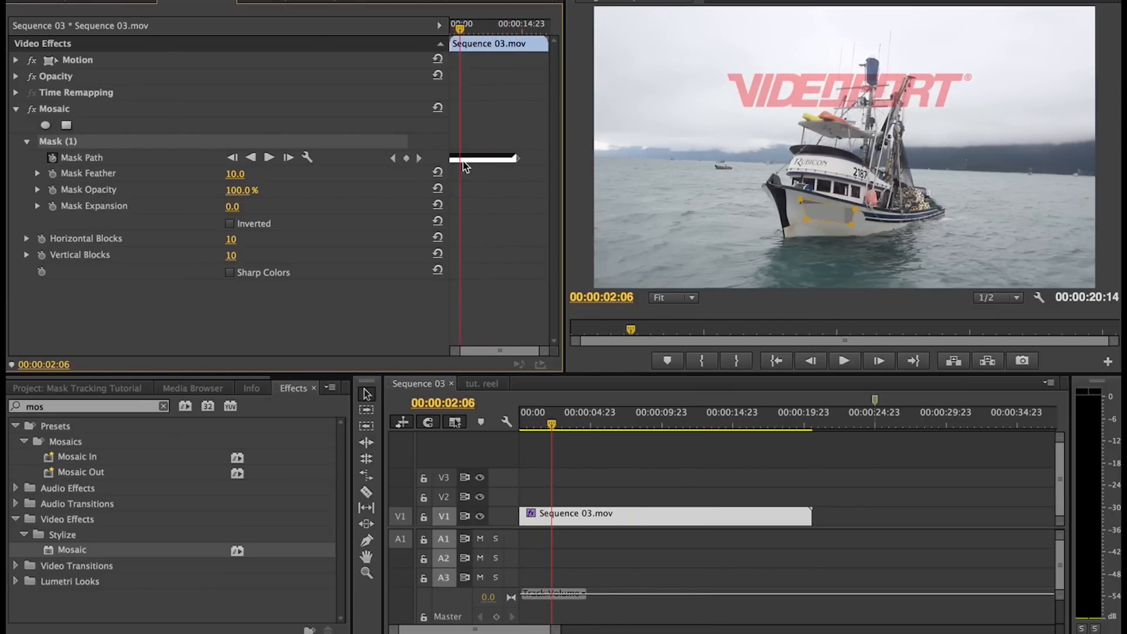
left_click_drag(552, 424, 535, 424)
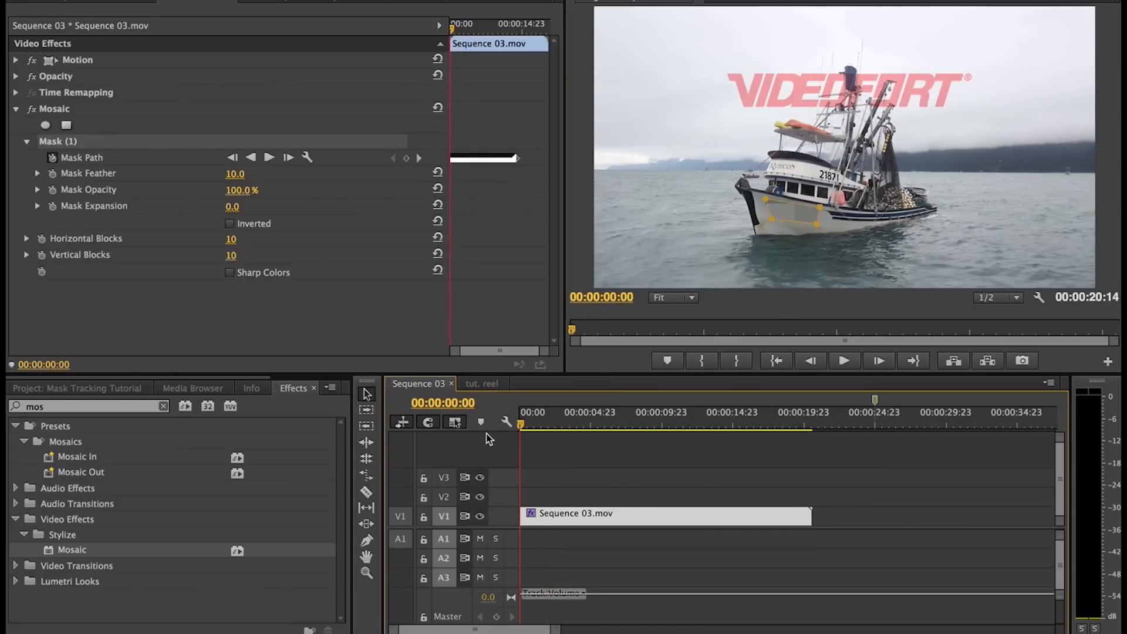
left_click(844, 360)
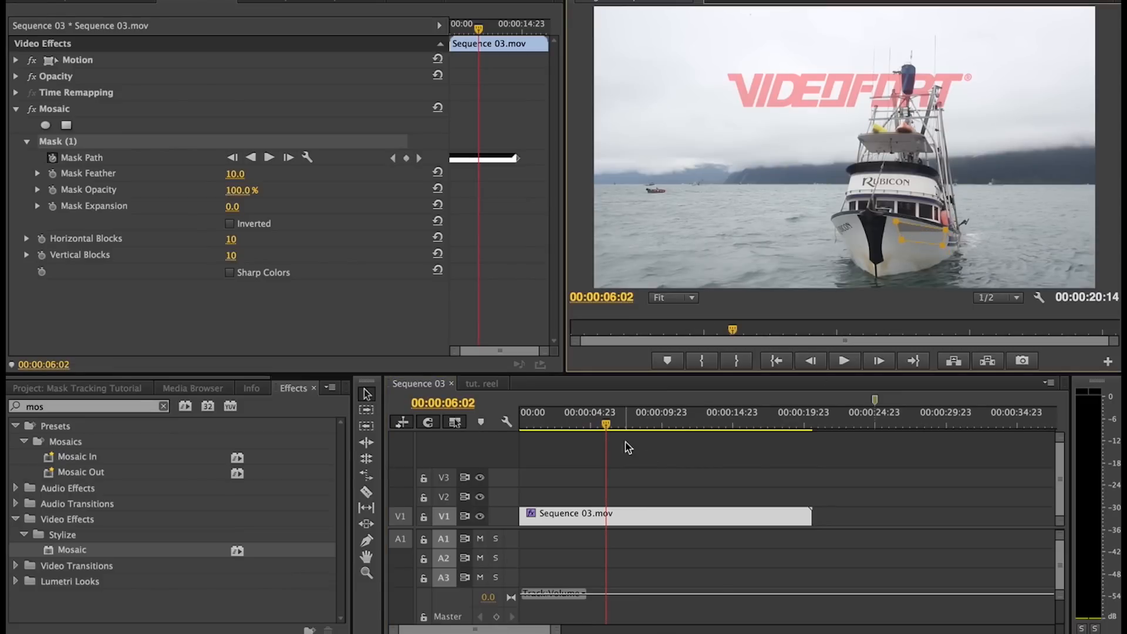
left_click(844, 360)
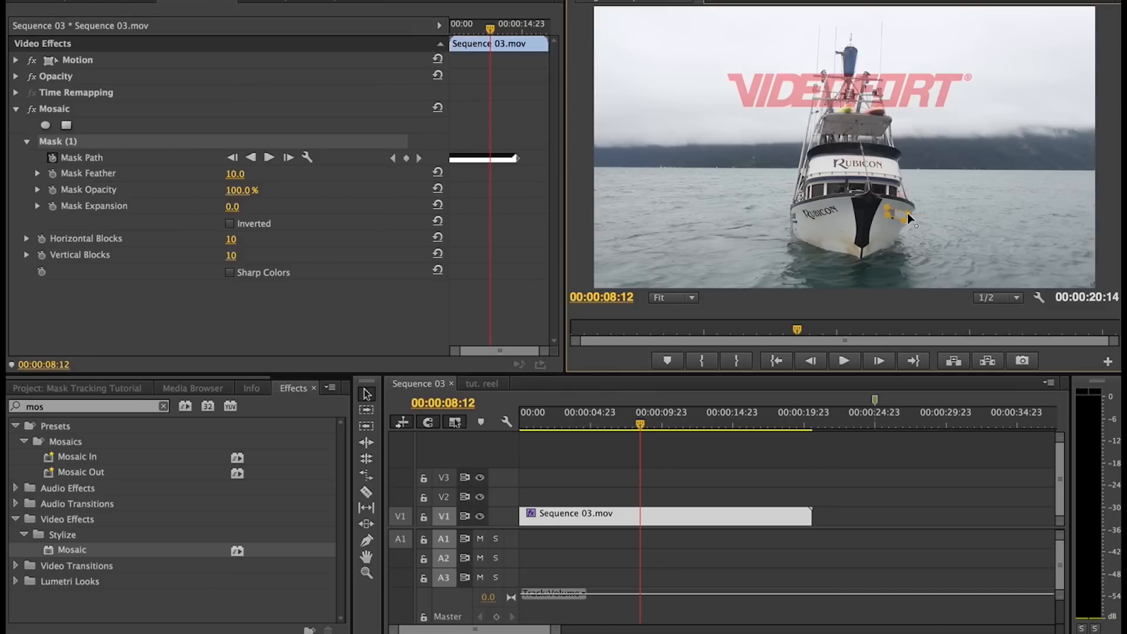
left_click(845, 360)
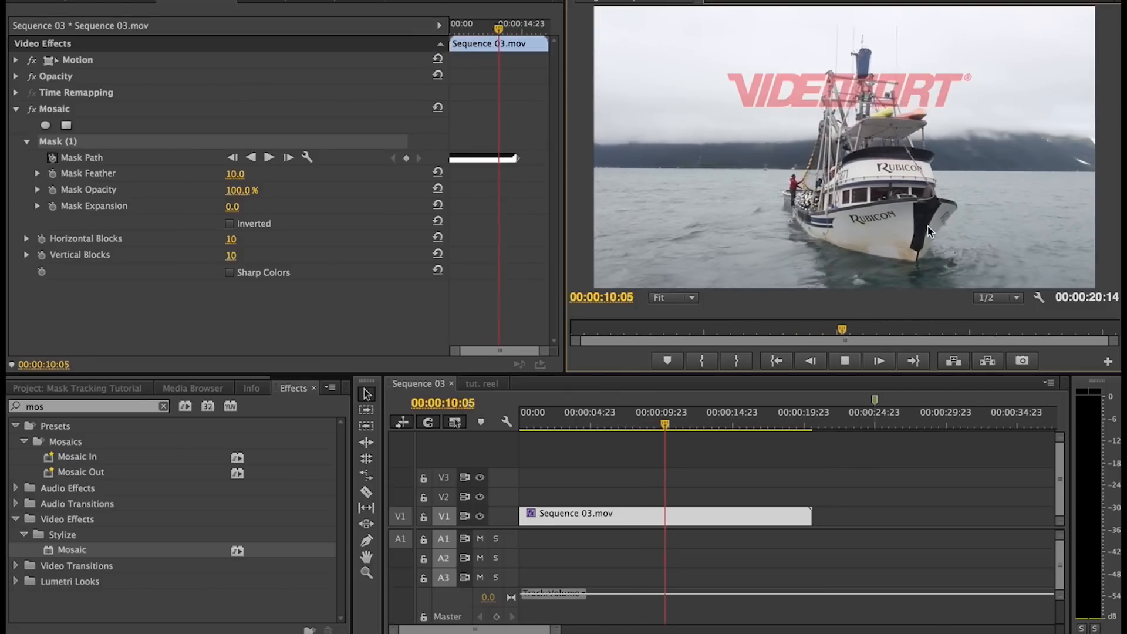
left_click(693, 424)
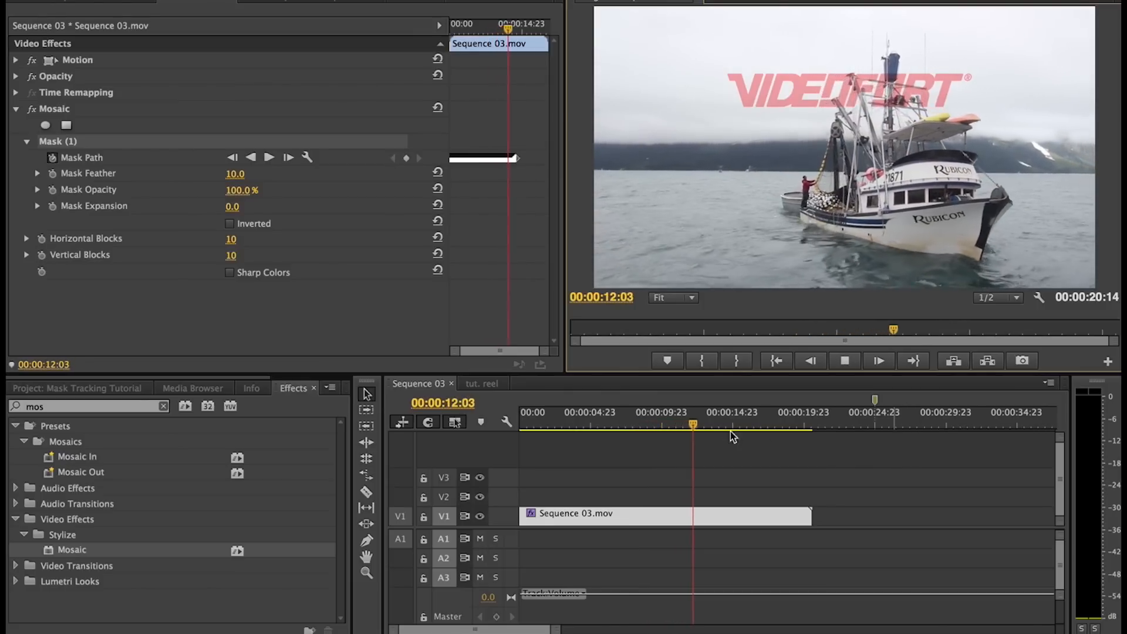
left_click(540, 424)
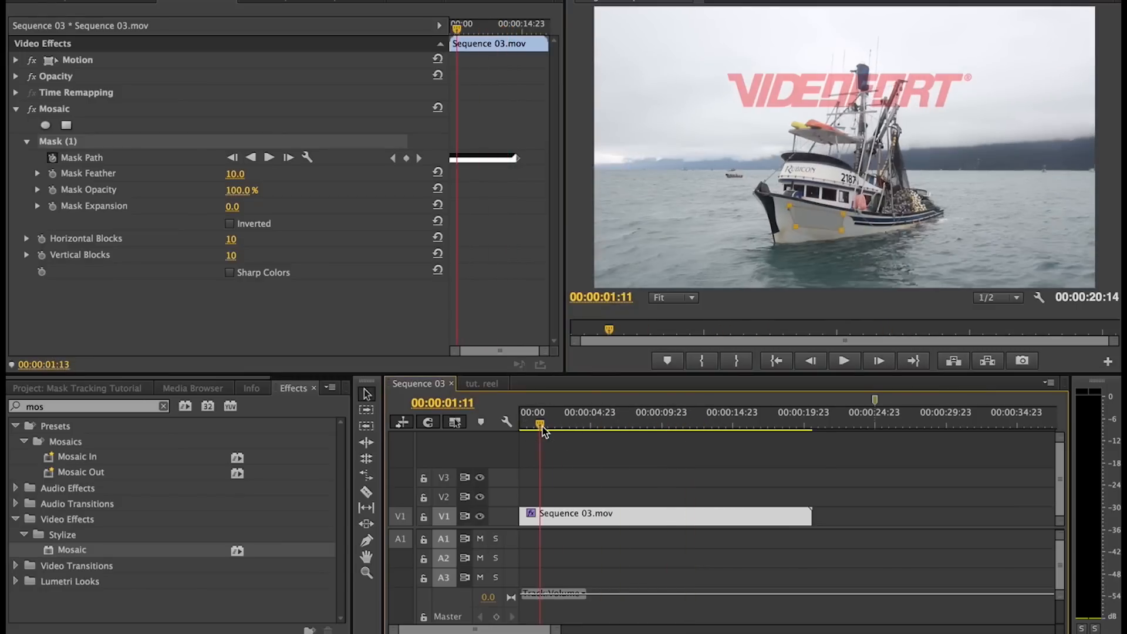
left_click(844, 360)
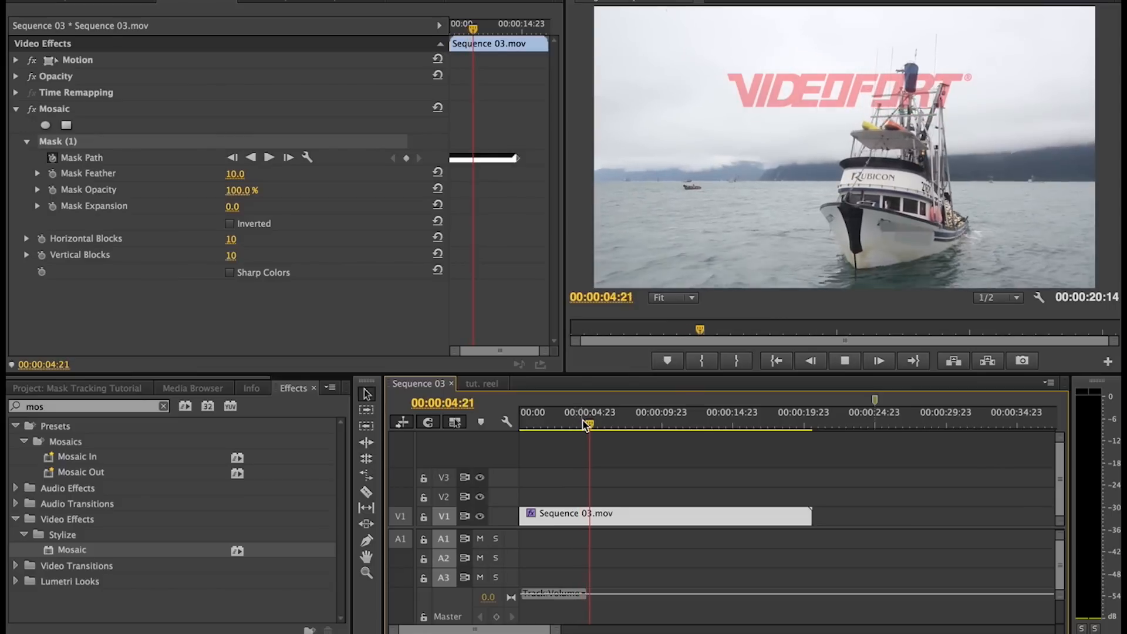
left_click_drag(586, 426, 590, 426)
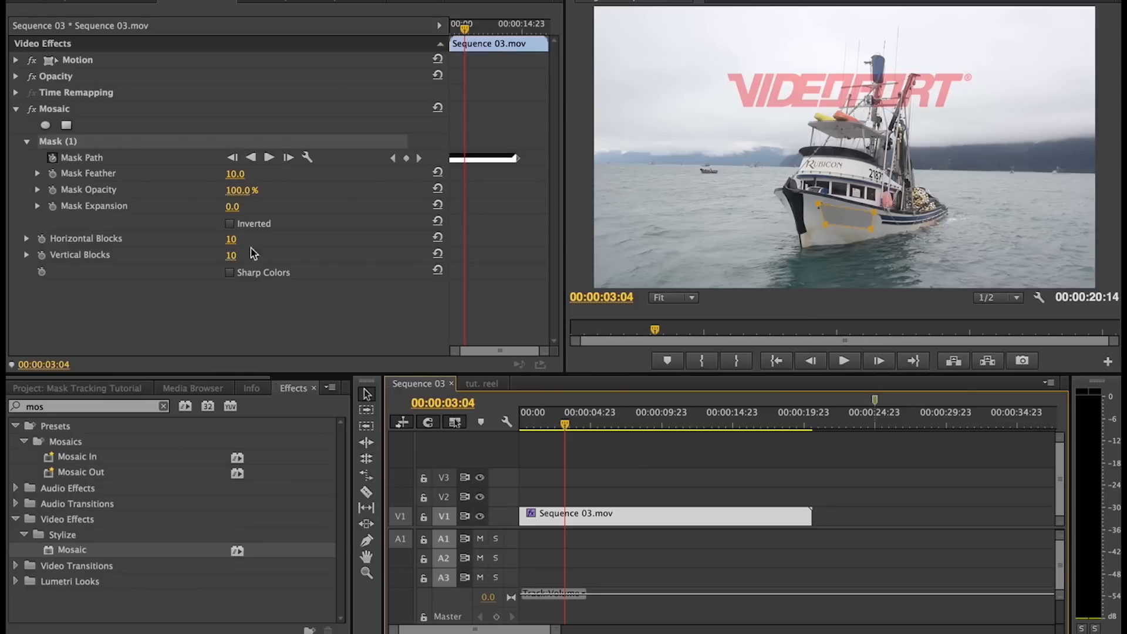
- Scrub Mosaic Horizontal Blocks to 138 and Vertical Blocks to 344
left_click_drag(231, 238, 239, 237)
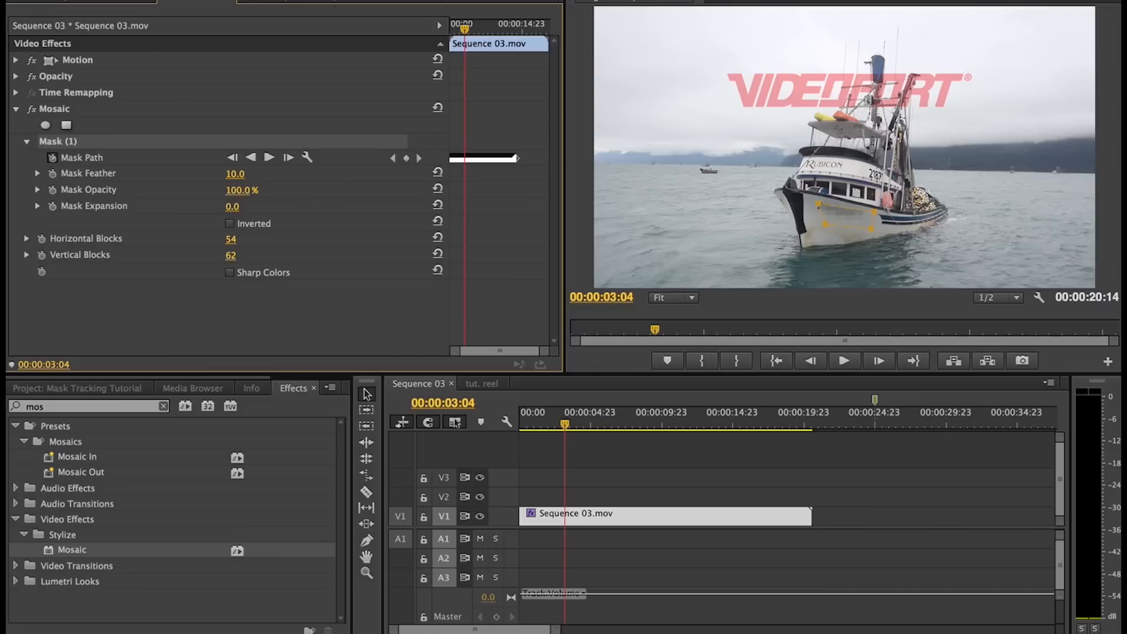
left_click_drag(231, 256, 245, 256)
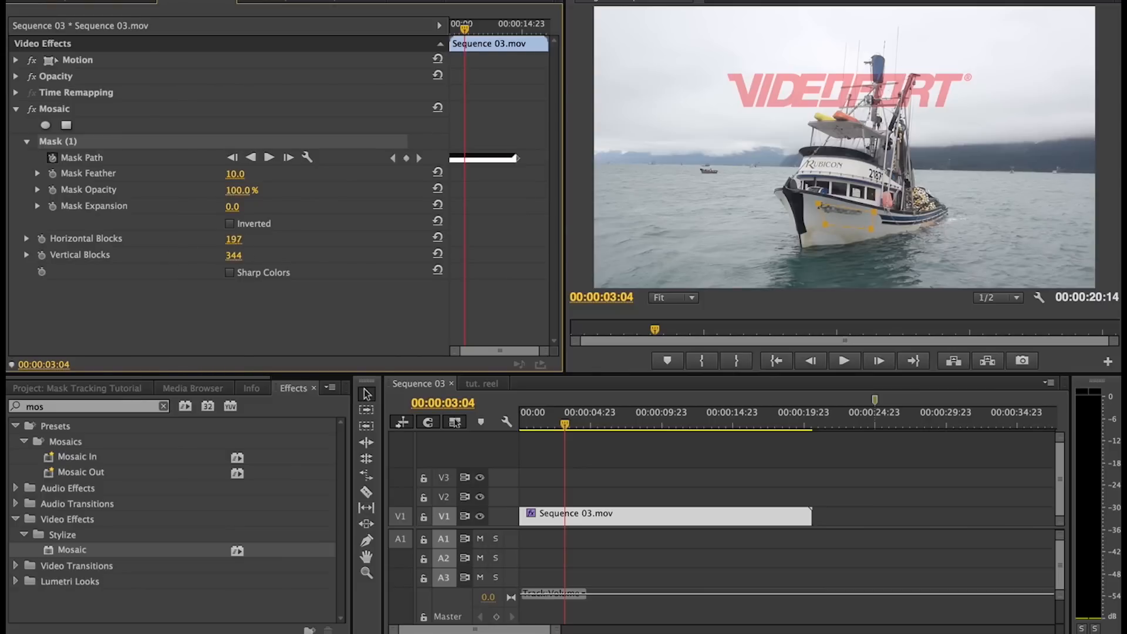
left_click_drag(245, 238, 231, 238)
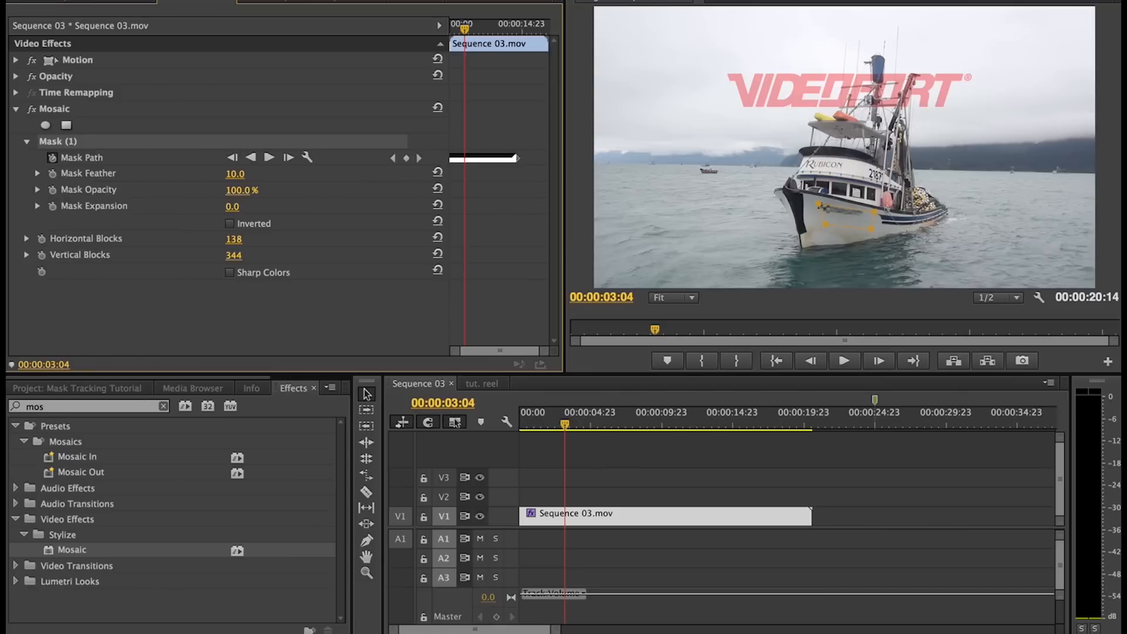